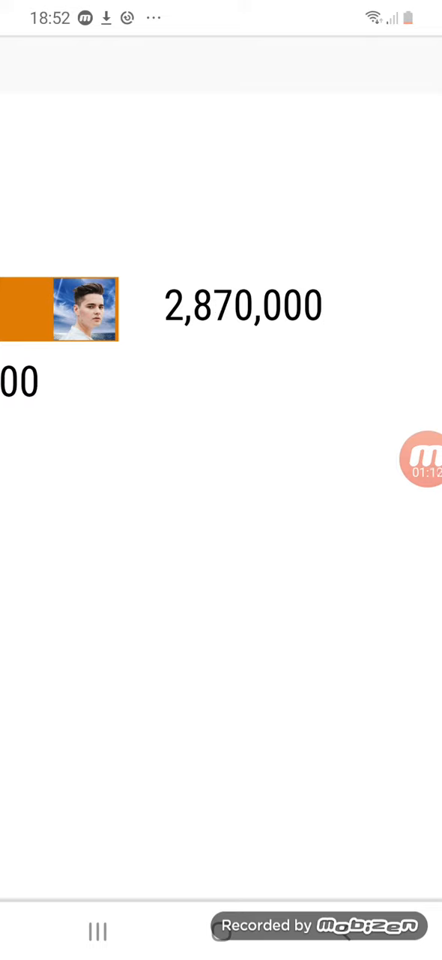
Step: Expand the floating Mobizen bubble into its stop, pause and screenshot controls
click(423, 459)
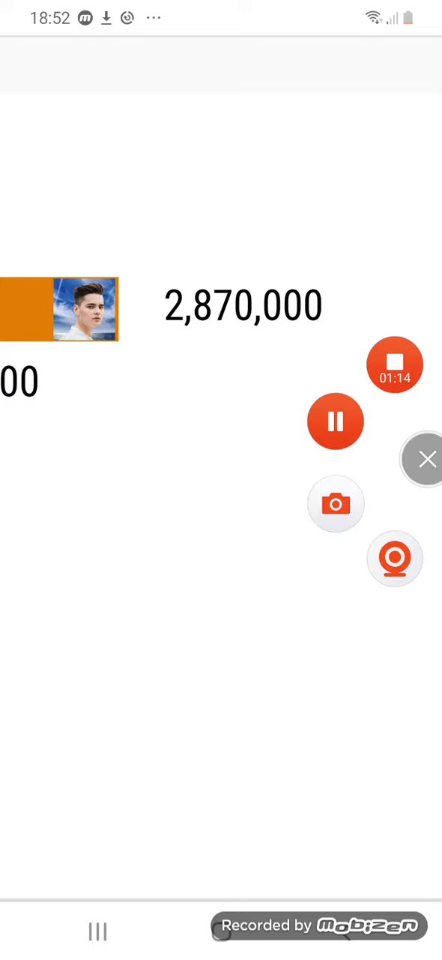